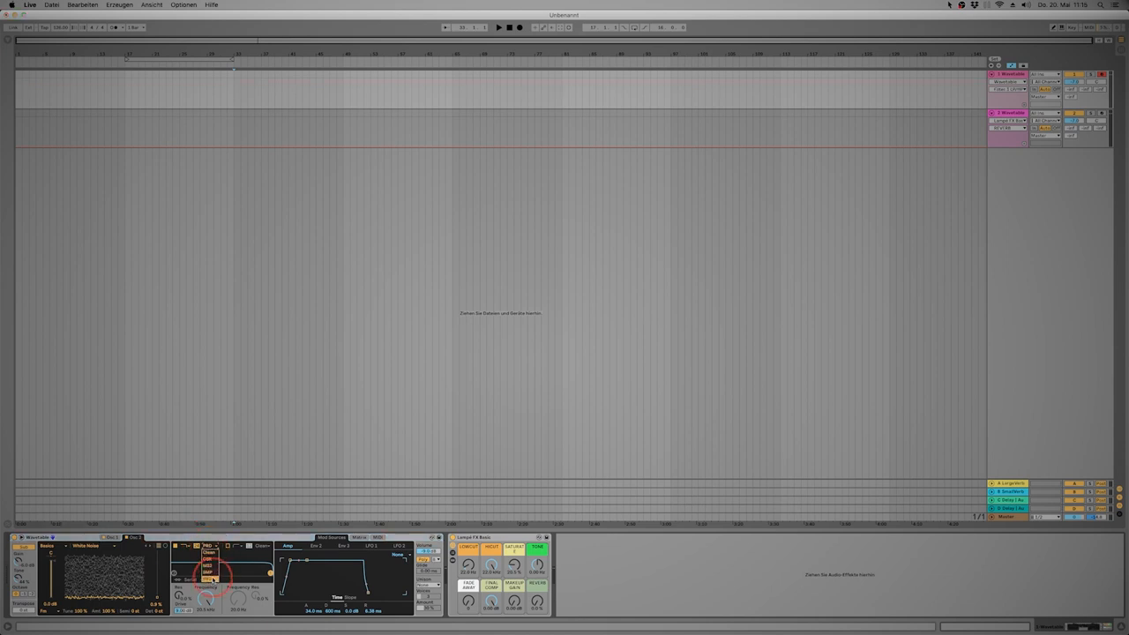
Set the Wavetable filter circuit type to PRD
{"action": "left_click", "coordinate": [209, 545]}
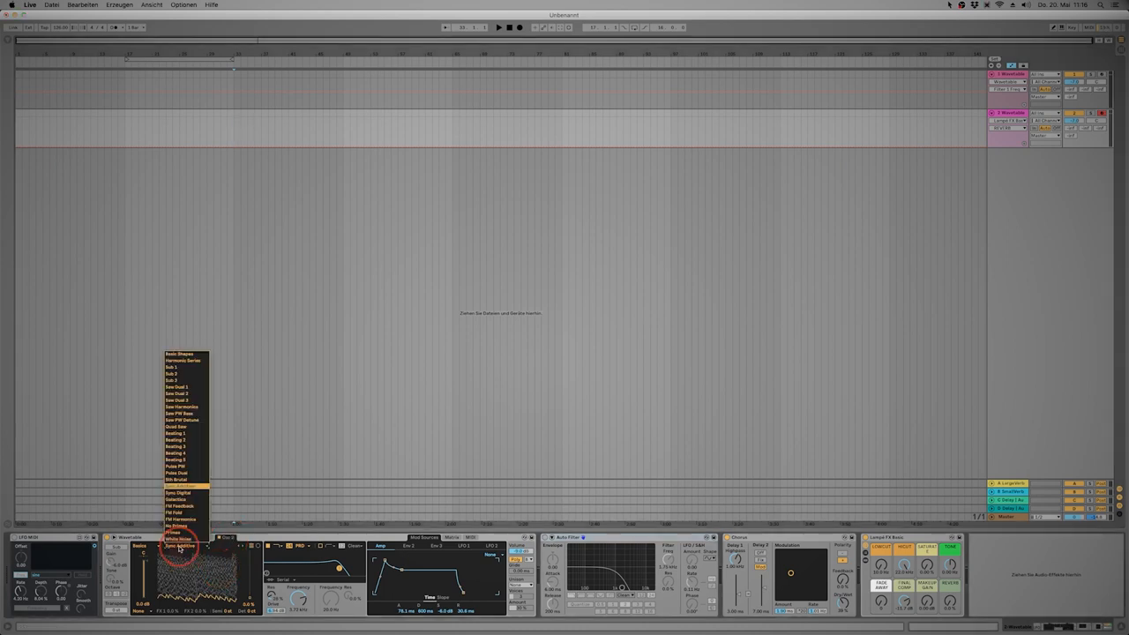
Load the Sync Additive wavetable into the Wavetable oscillator
{"action": "left_click", "coordinate": [179, 485]}
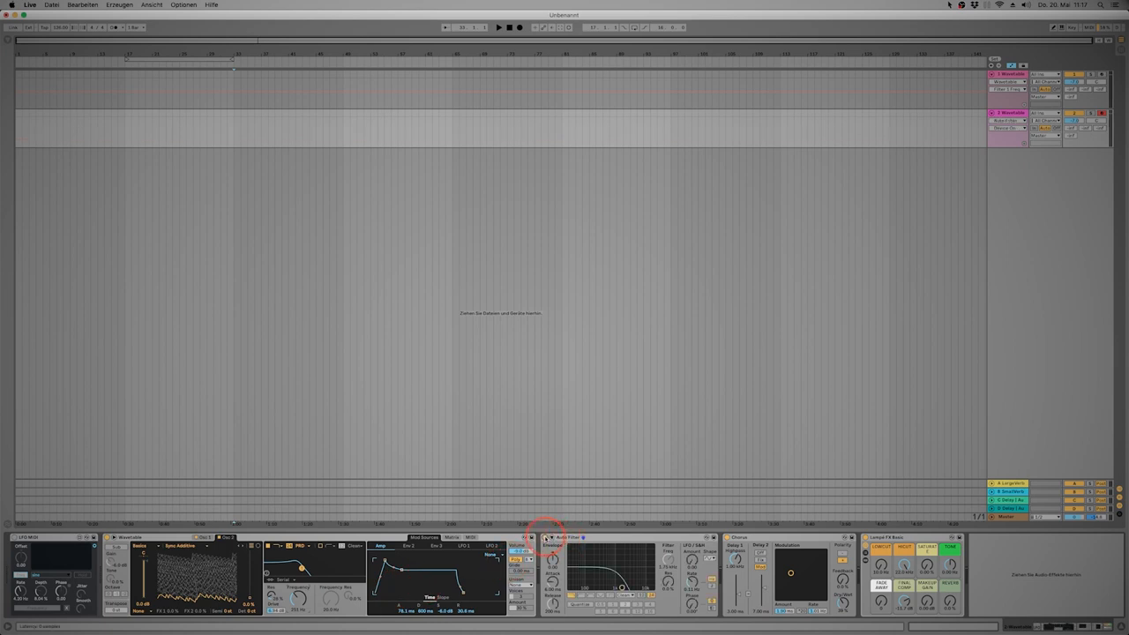
{"action": "left_click", "coordinate": [36, 538]}
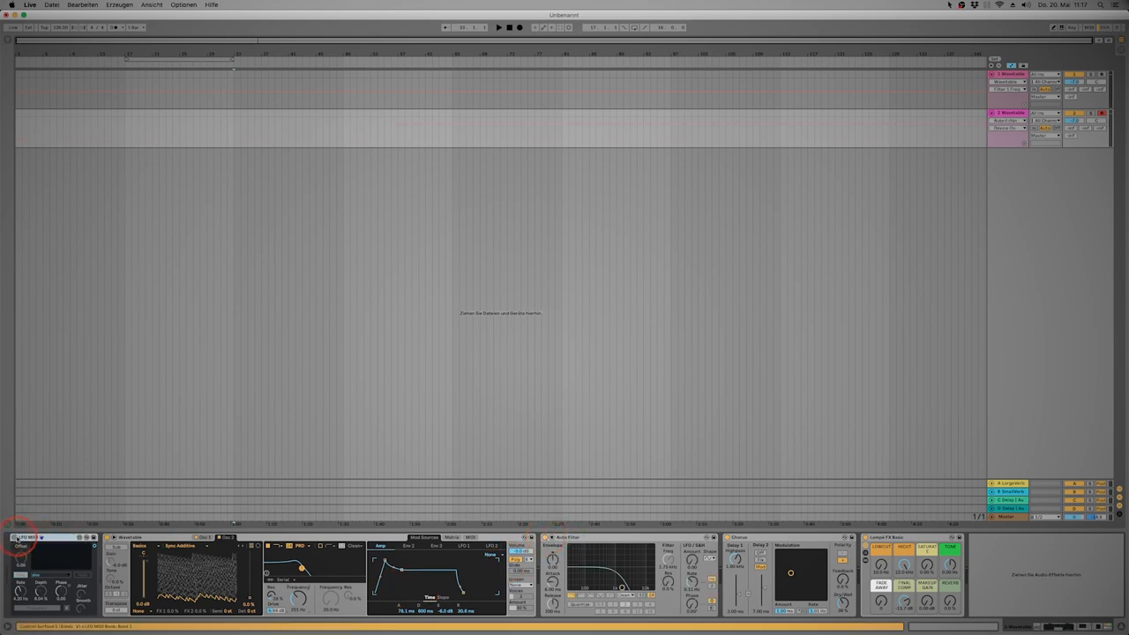